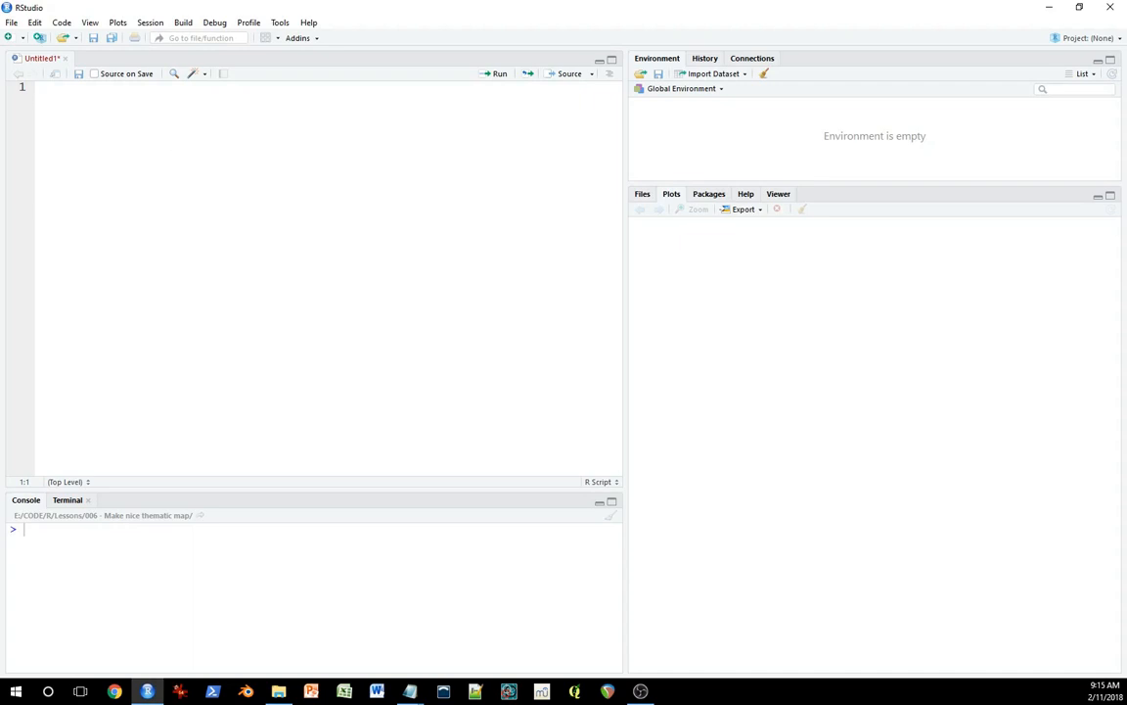
Step: Load rgdal and RColorBrewer, then import the Honduras shapefile reprojected to WGS84
{"action": "type", "text": "library(rgdal)"}
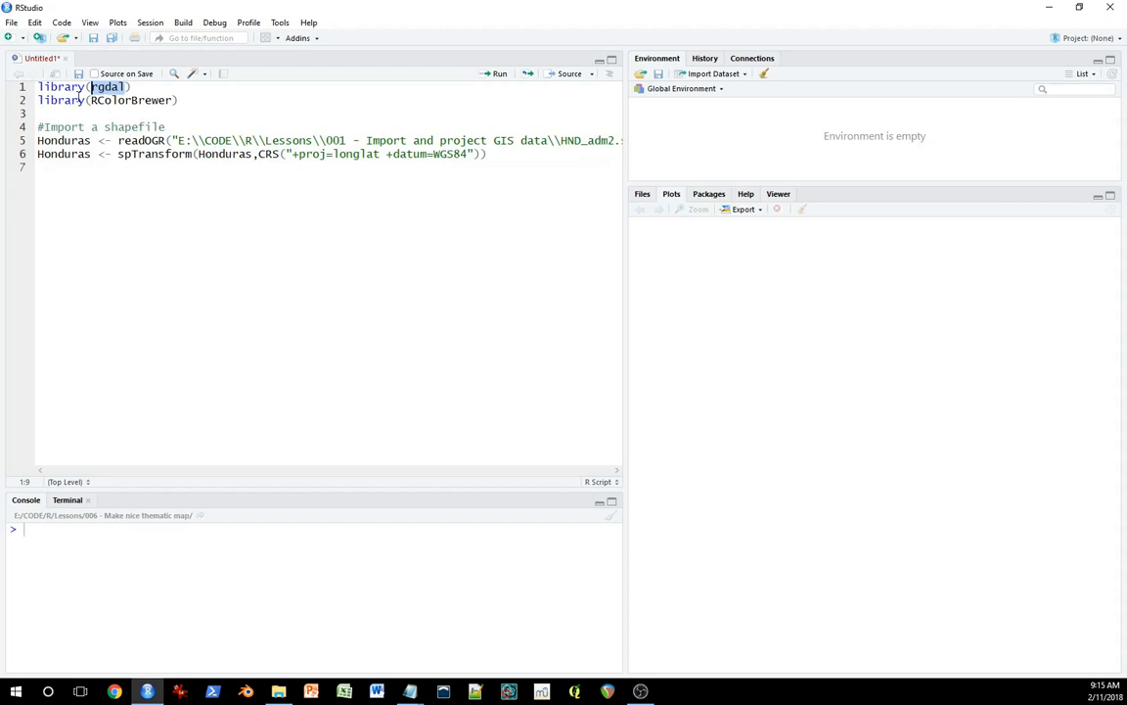
{"action": "mouse_move", "coordinate": [217, 221]}
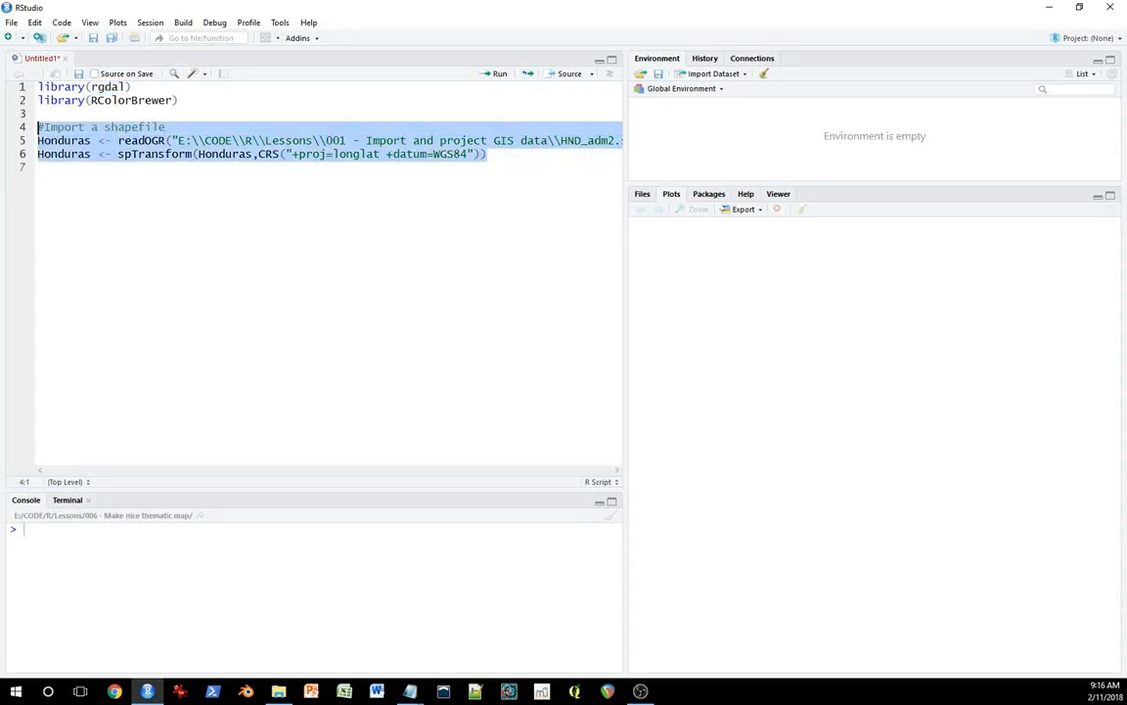
{"action": "left_click", "coordinate": [500, 73]}
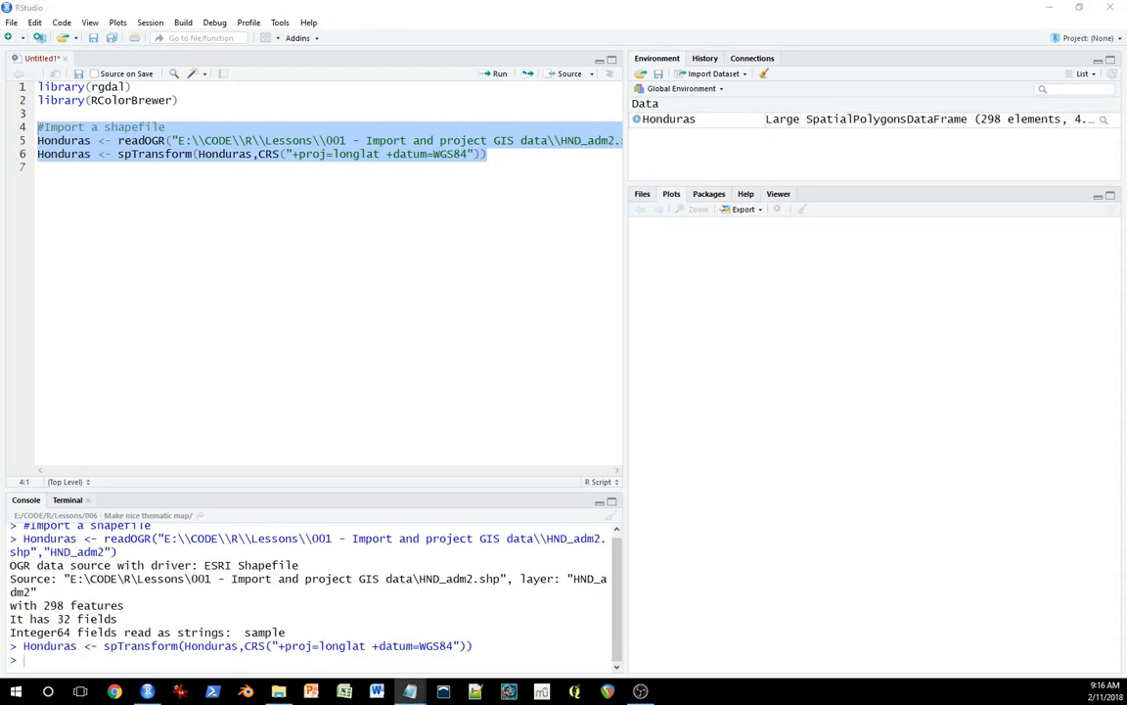
{"action": "left_click", "coordinate": [281, 284]}
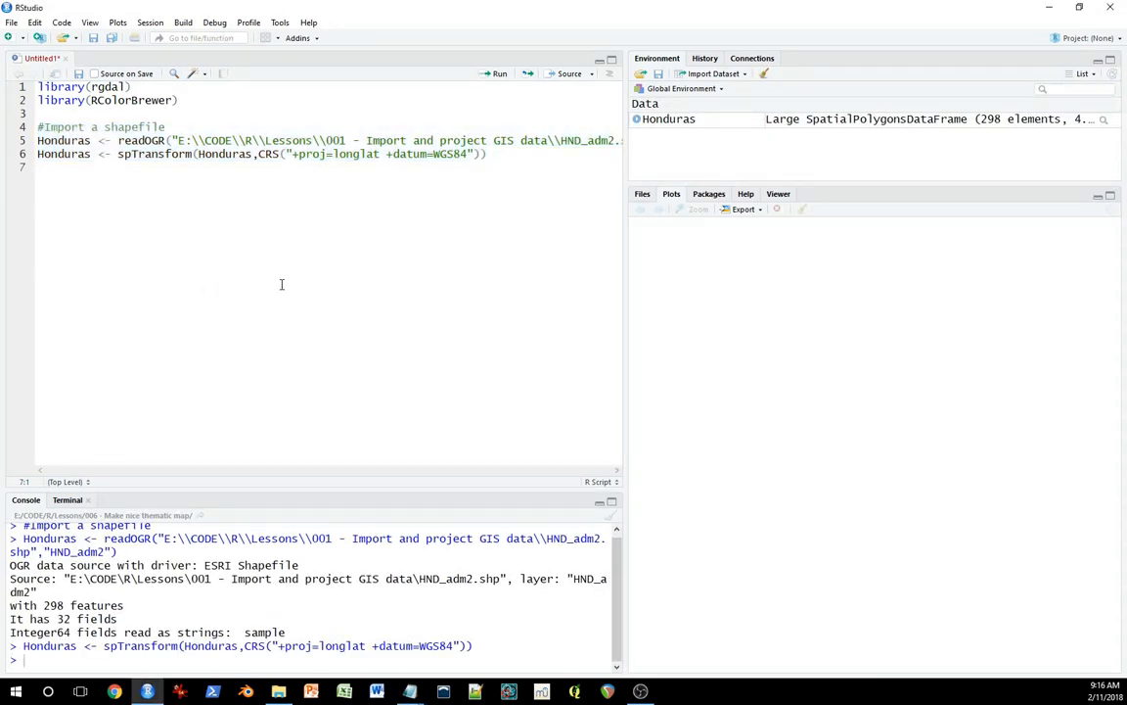
Step: Run hist(Honduras$TRImean) to plot the TRImean histogram
{"action": "type", "text": "hist(Honduras$TRImean)"}
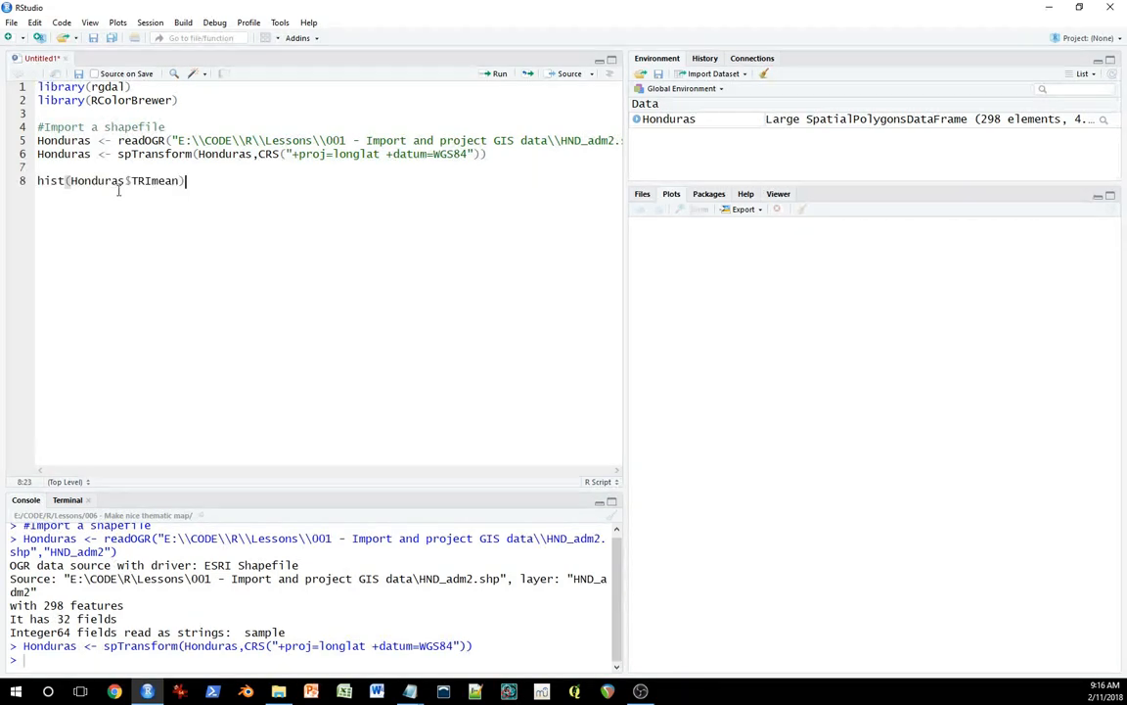
{"action": "left_click", "coordinate": [499, 73]}
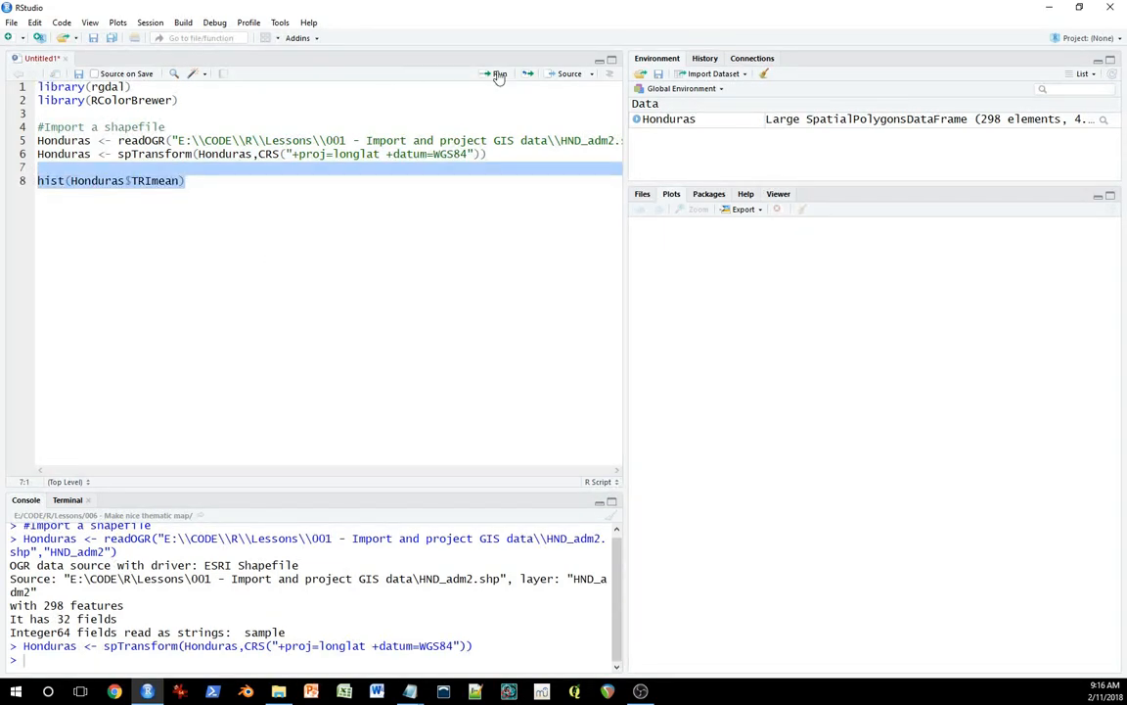
{"action": "left_click", "coordinate": [499, 73]}
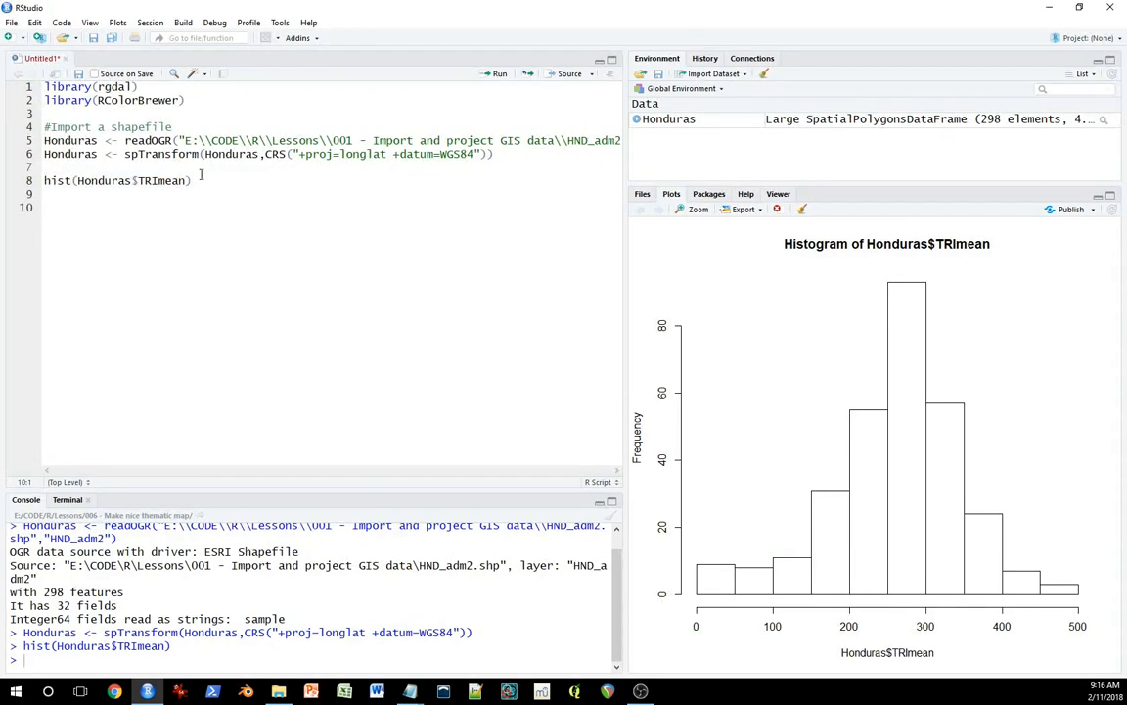
{"action": "triple_click", "coordinate": [117, 180]}
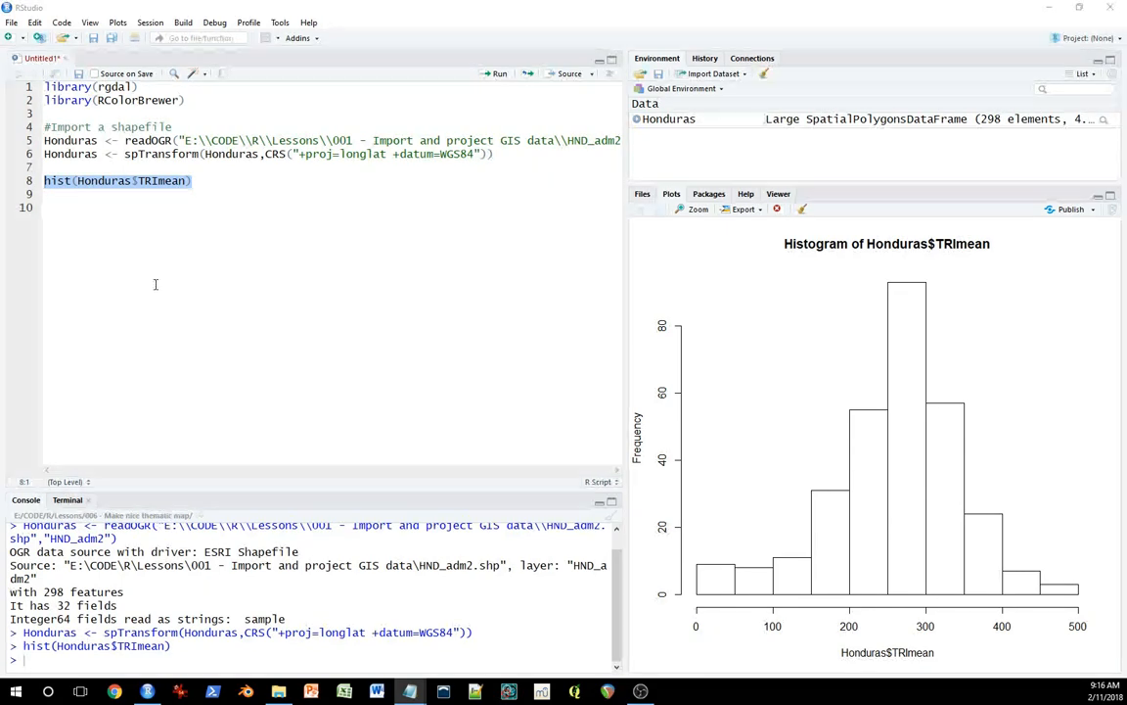
Step: Run breaks <- c(0,100,200,300,400) and a brewer.pal four-colour Greens ramp
{"action": "type", "text": "breaks <- c(0,100,200,300,400)"}
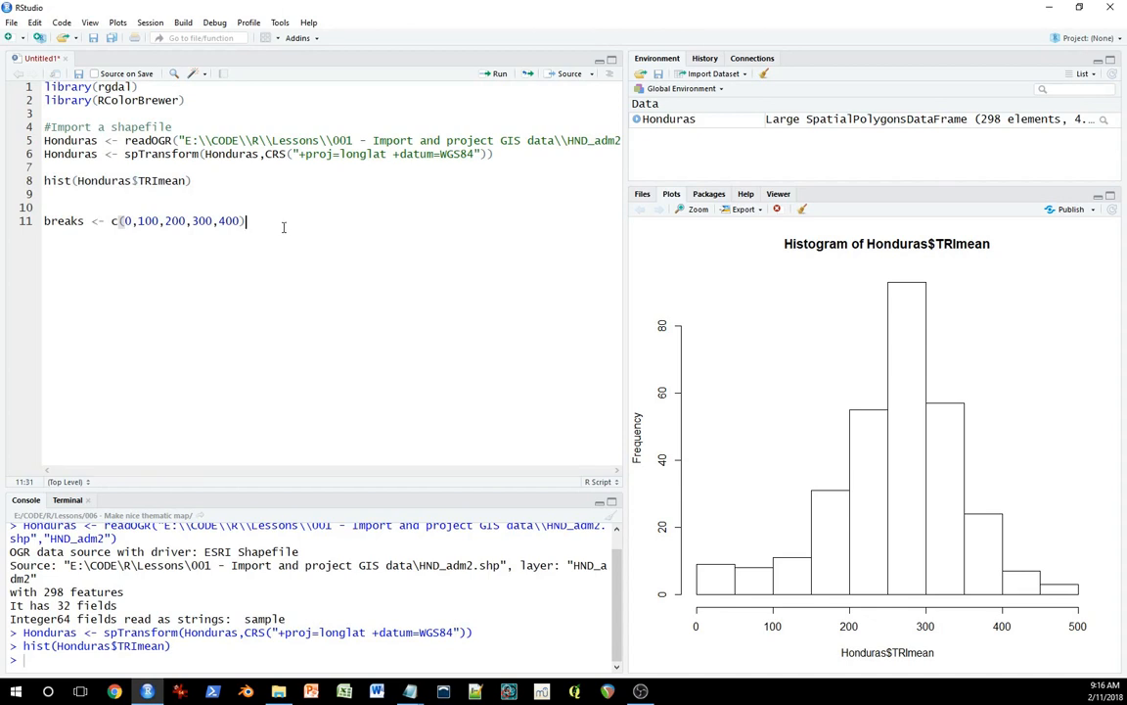
{"action": "mouse_move", "coordinate": [311, 245]}
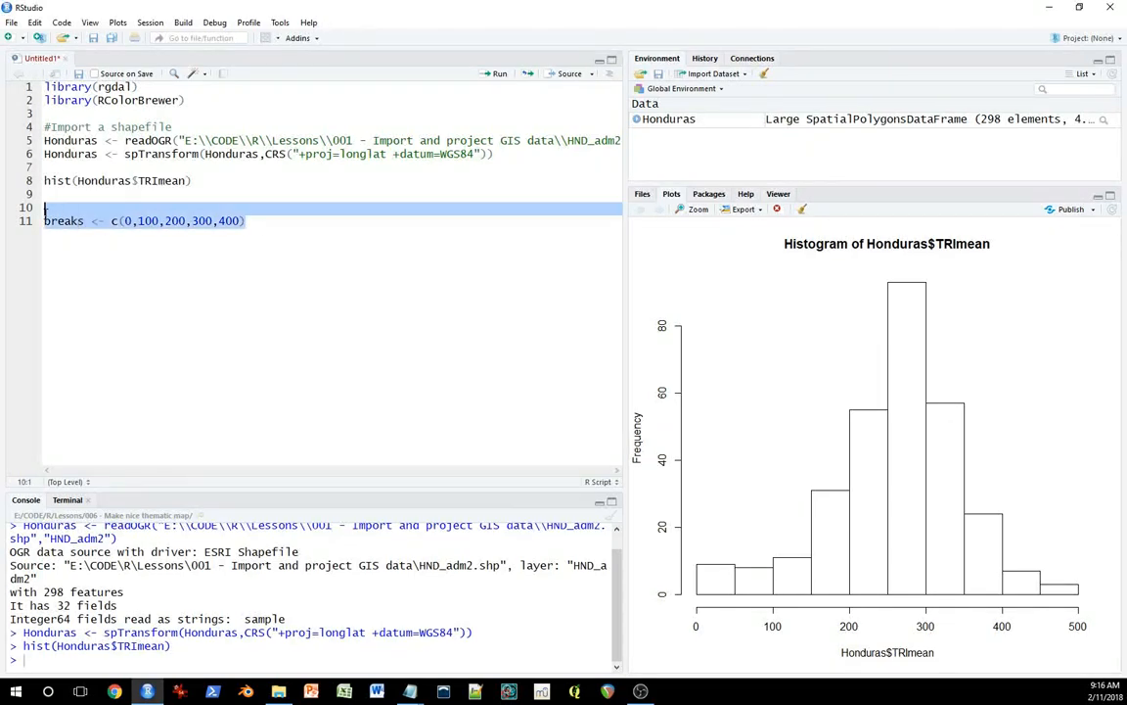
{"action": "left_click", "coordinate": [499, 74]}
{"action": "type", "text": "colour_ramp <- brewer.pal(n = 4, name = \"Greens\")"}
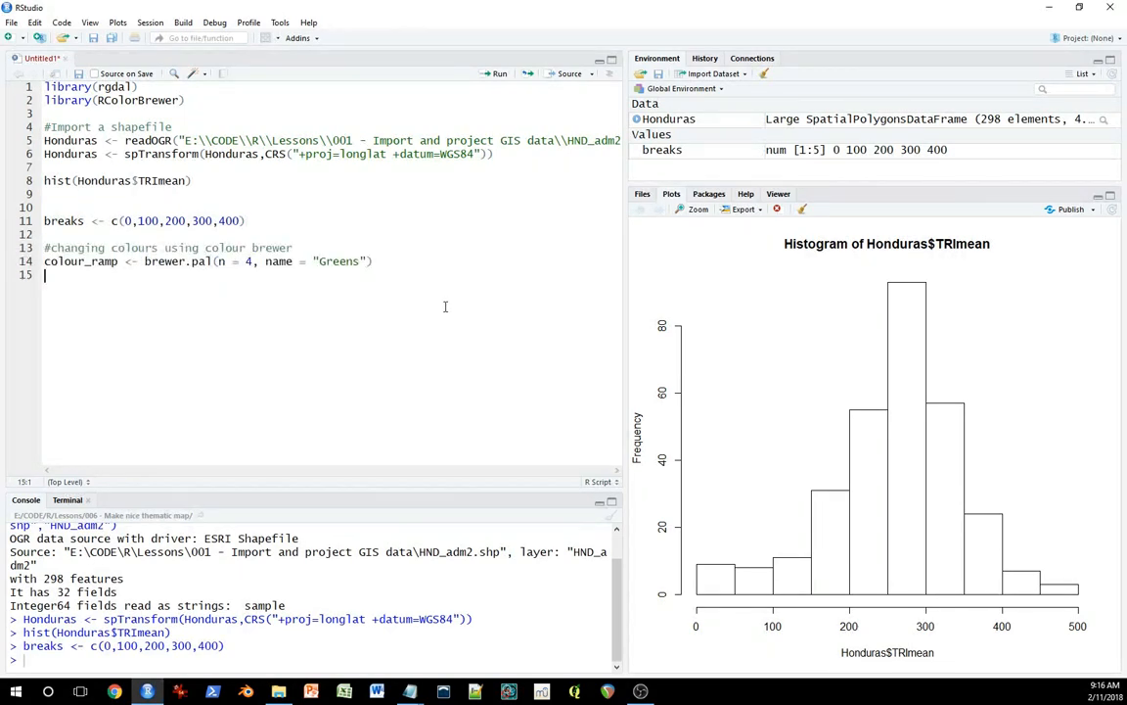
{"action": "double_click", "coordinate": [80, 262]}
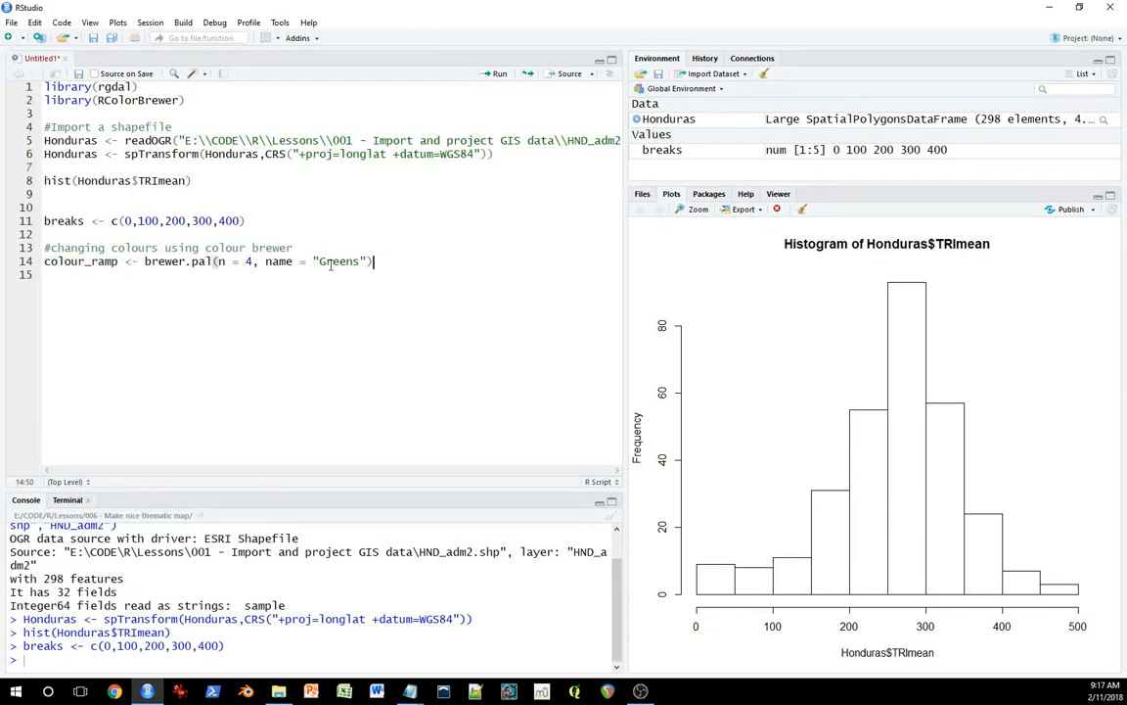
{"action": "left_click", "coordinate": [499, 74]}
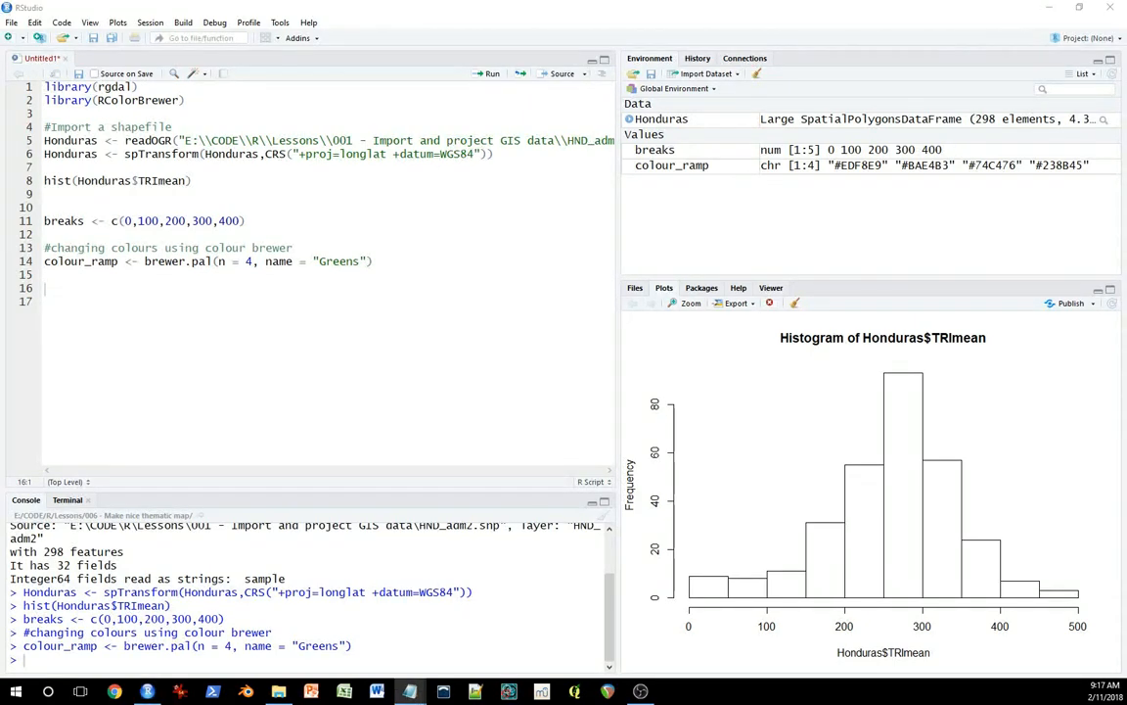
Step: Add '#break labels' and '#using plot' comments with the break_labels vector
{"action": "type", "text": "#break labels"}
{"action": "type", "text": "break_labels <- c(\"0 - 100\",\"100 - 200\", \"200 - 300\", \"300 +\")"}
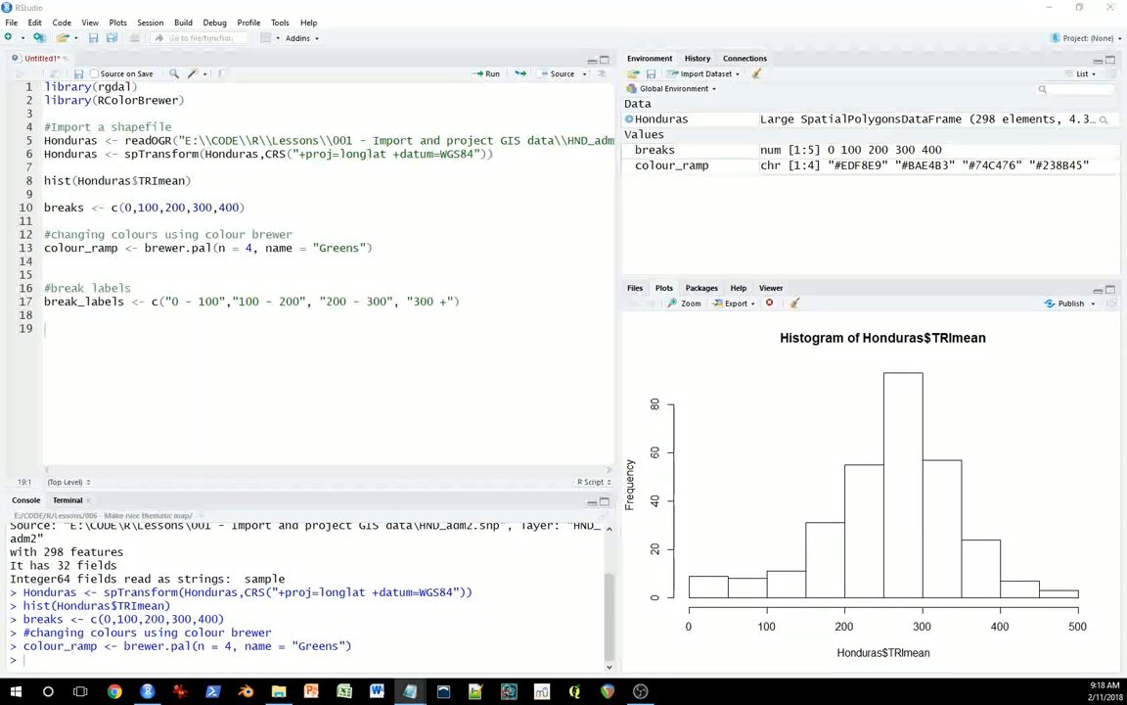
{"action": "mouse_move", "coordinate": [472, 449]}
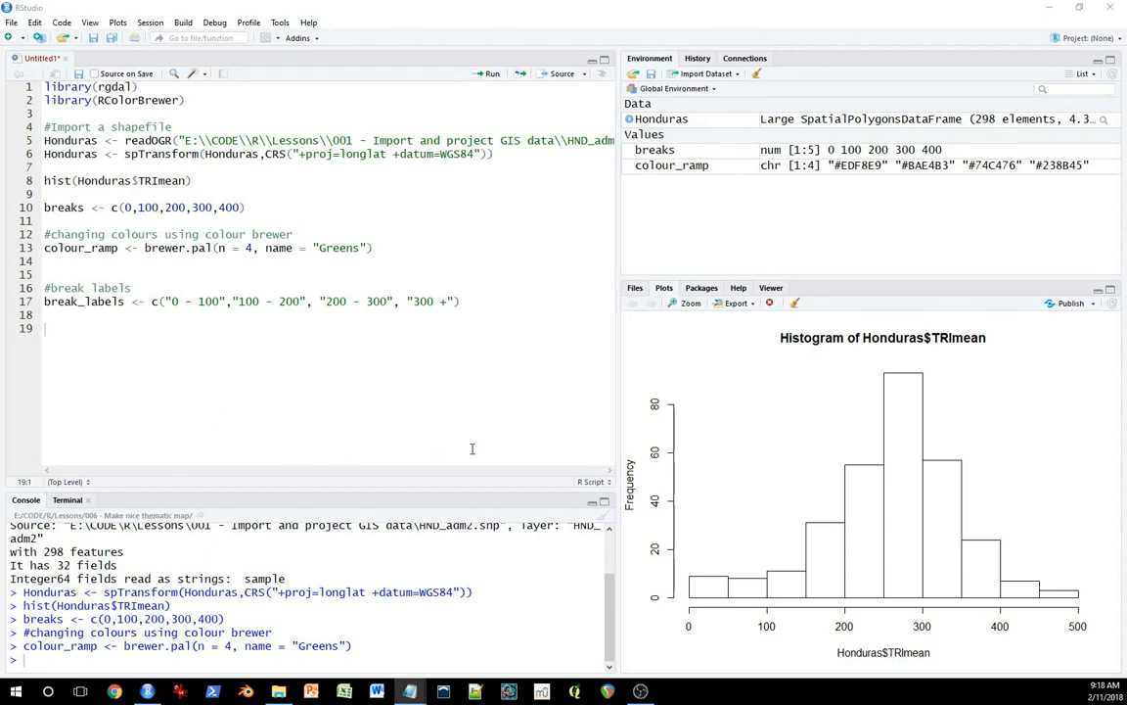
{"action": "type", "text": "#using plot"}
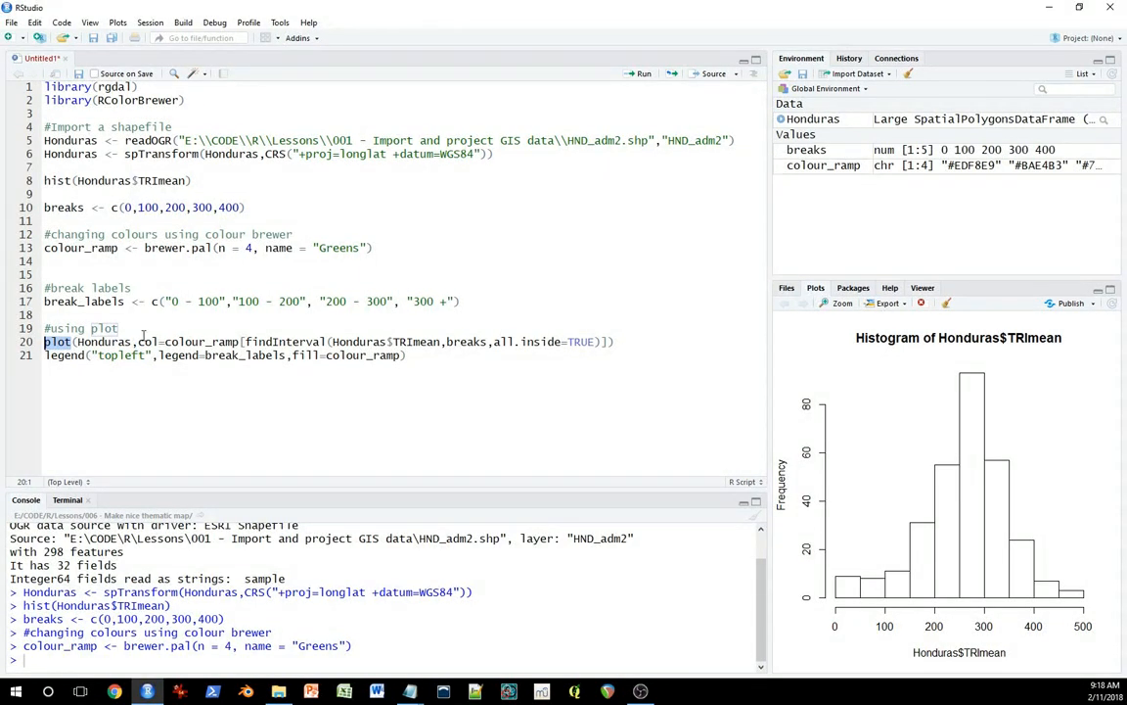
Step: Check the plot() findInterval line and top-left legend code before running
{"action": "double_click", "coordinate": [103, 341]}
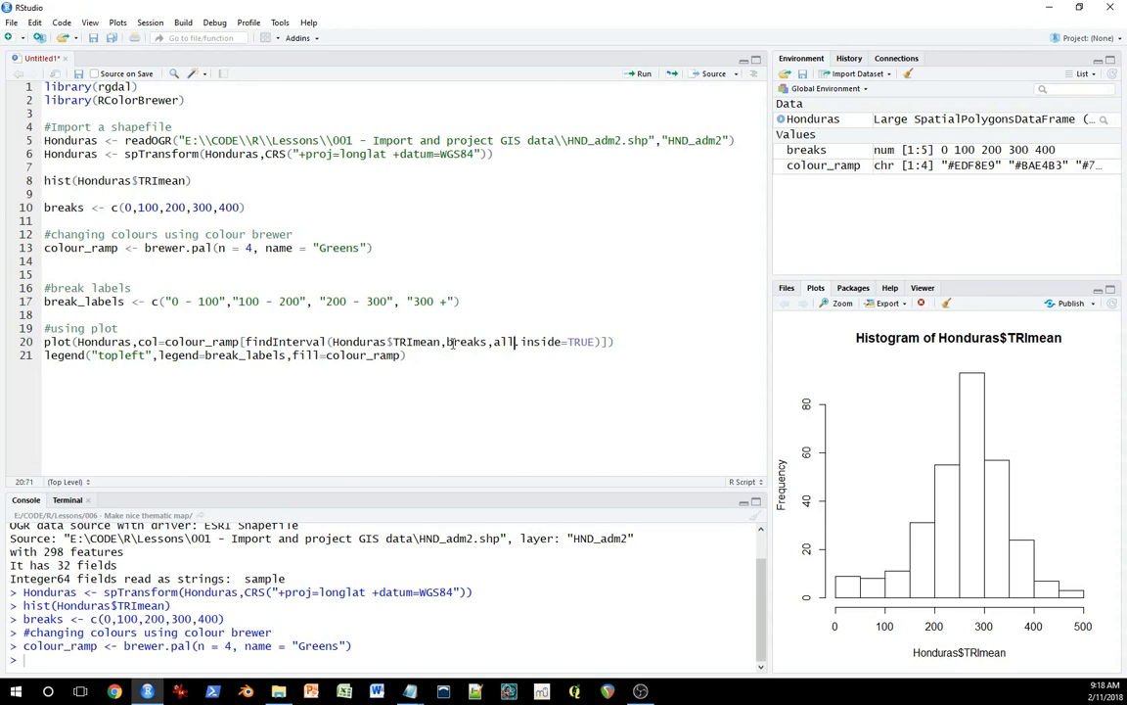
{"action": "double_click", "coordinate": [386, 341]}
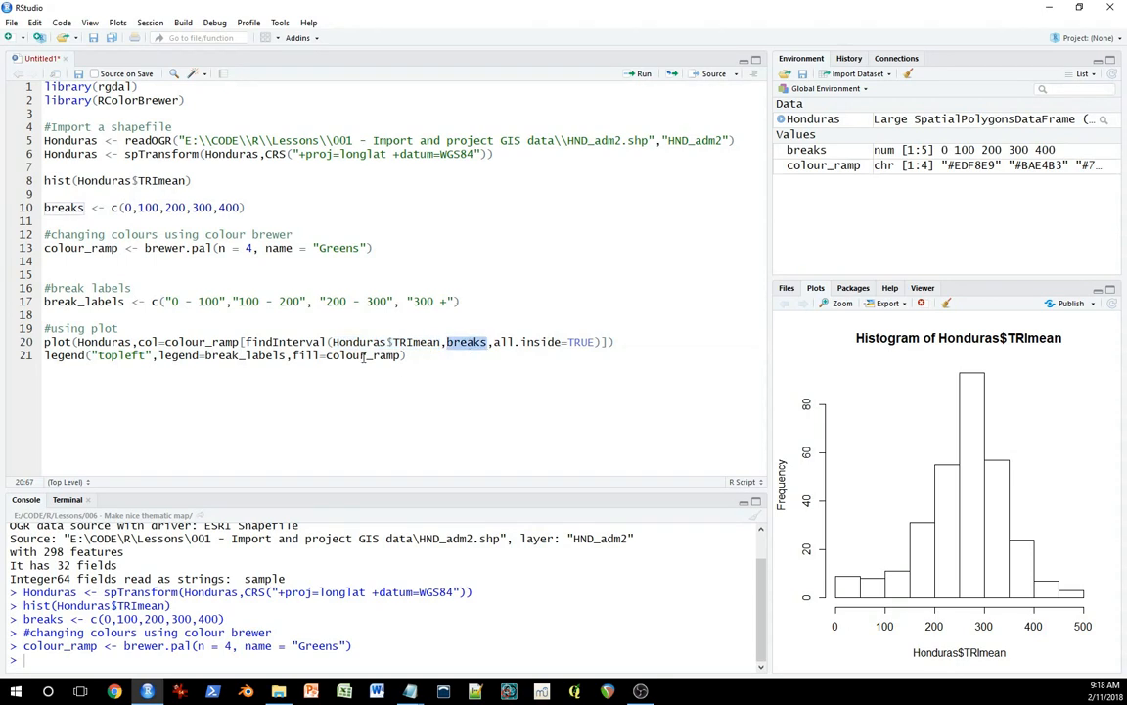
{"action": "left_click", "coordinate": [408, 354]}
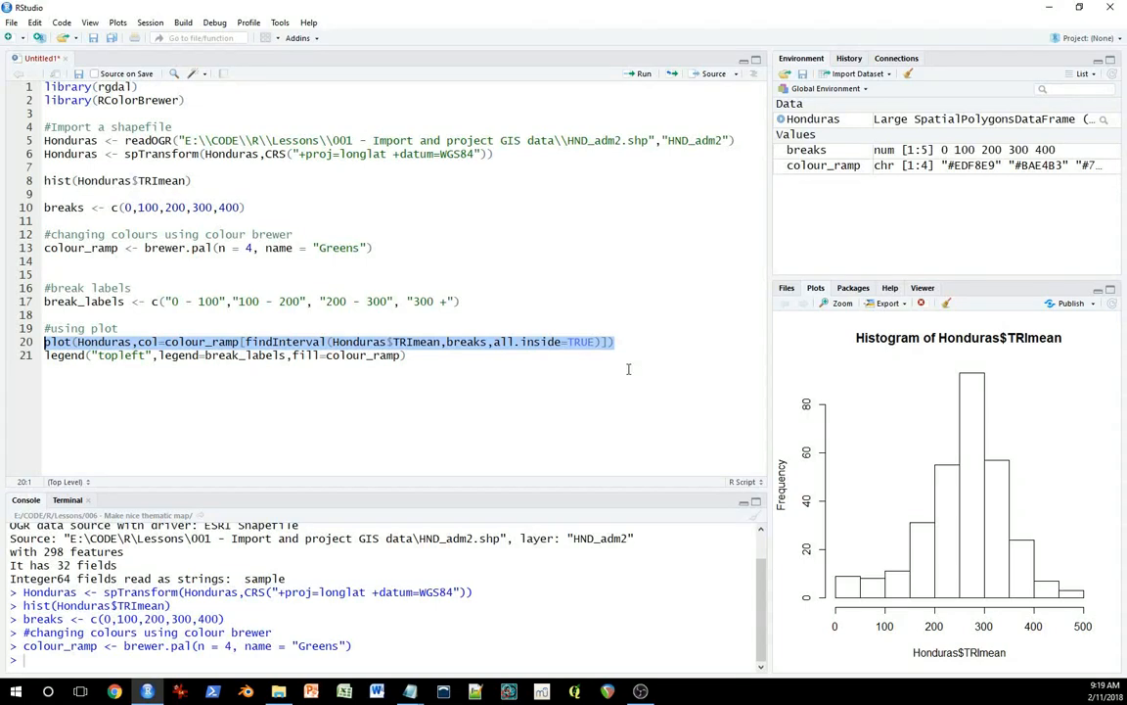
{"action": "mouse_move", "coordinate": [631, 364]}
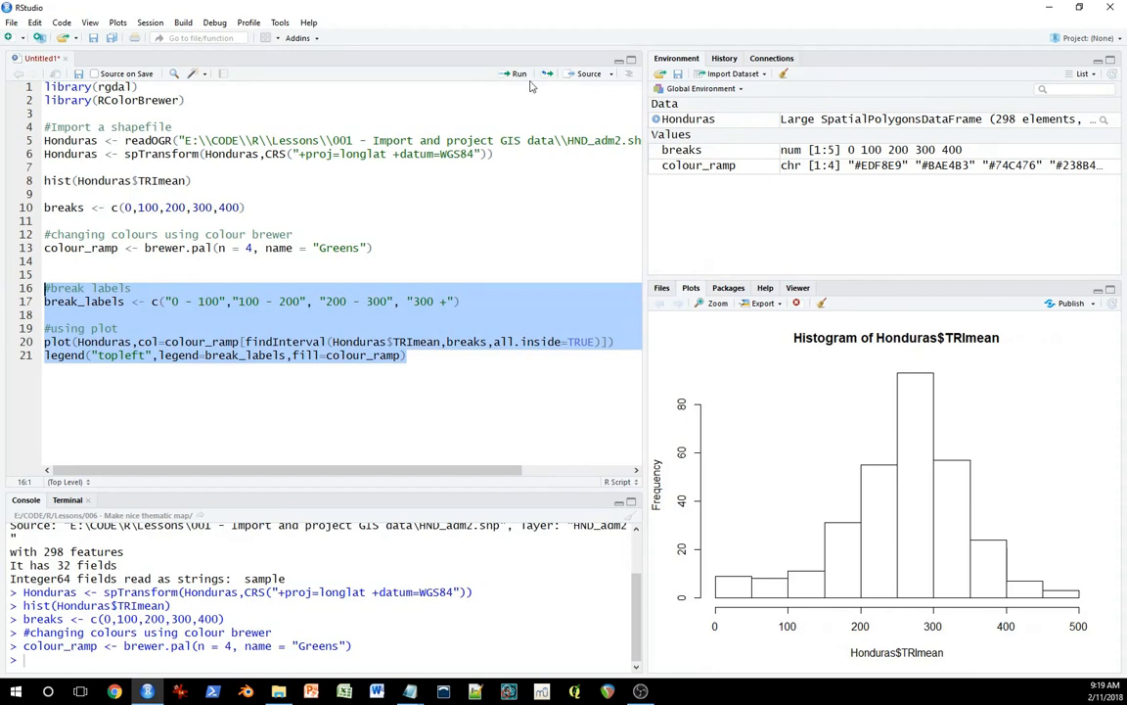
Step: Draw the green Honduras map, then change the legend position to bottomright
{"action": "left_click", "coordinate": [518, 73]}
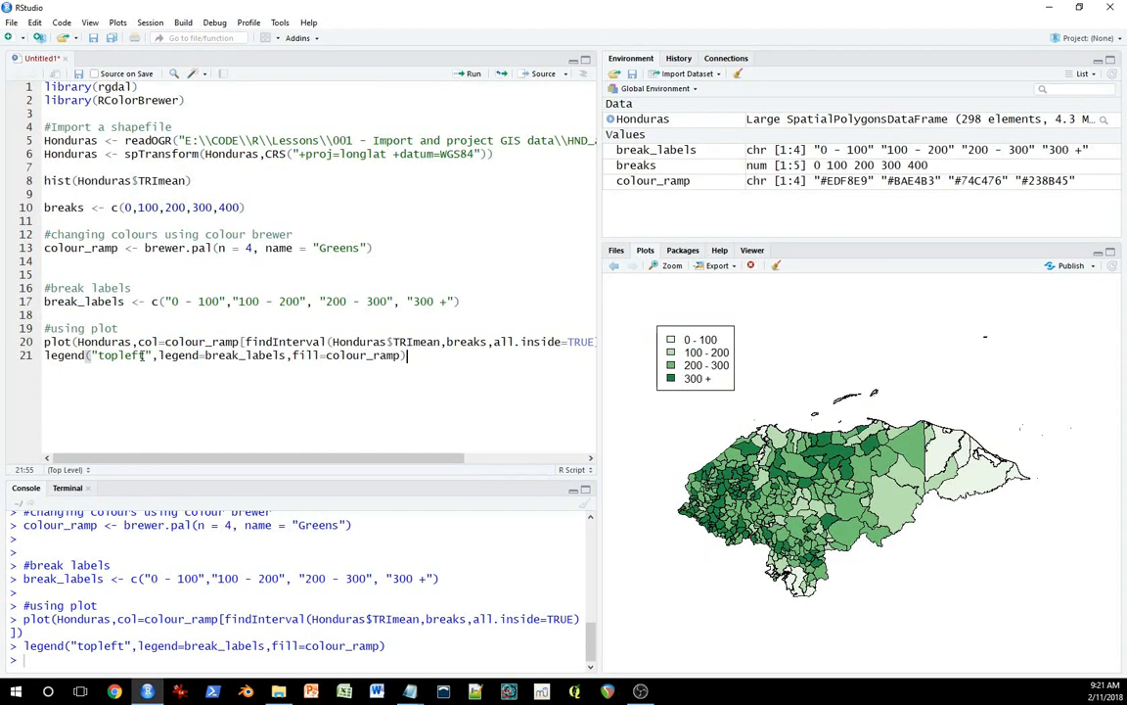
{"action": "double_click", "coordinate": [121, 354]}
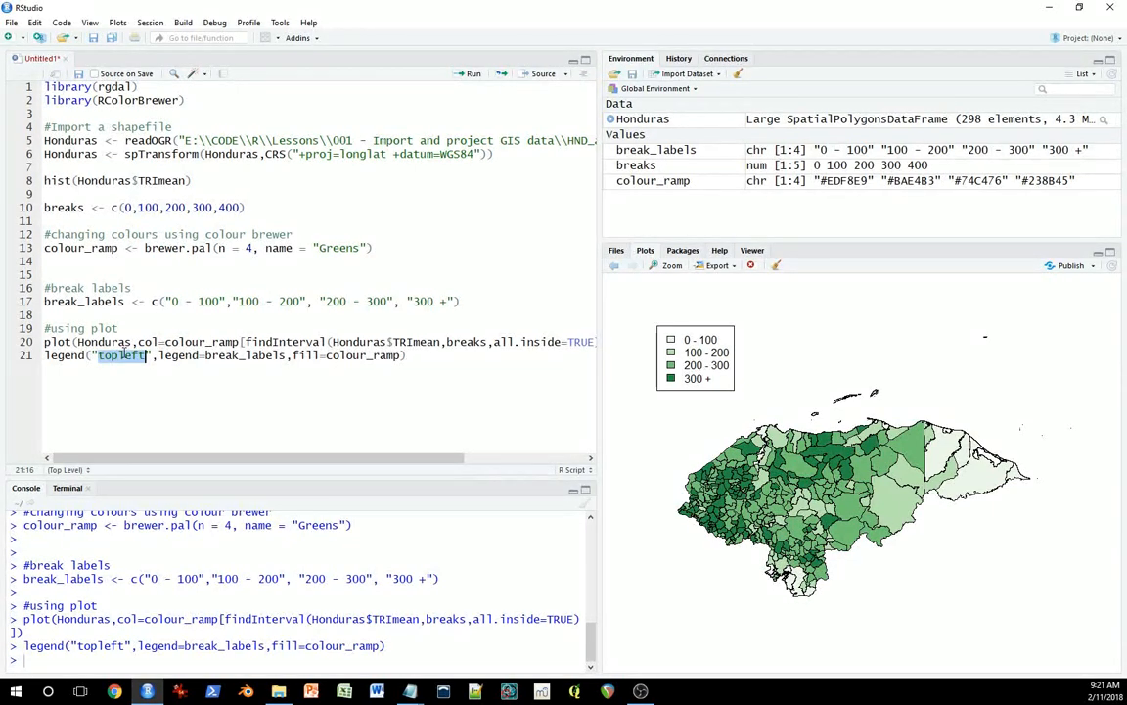
{"action": "type", "text": "bottomrigh"}
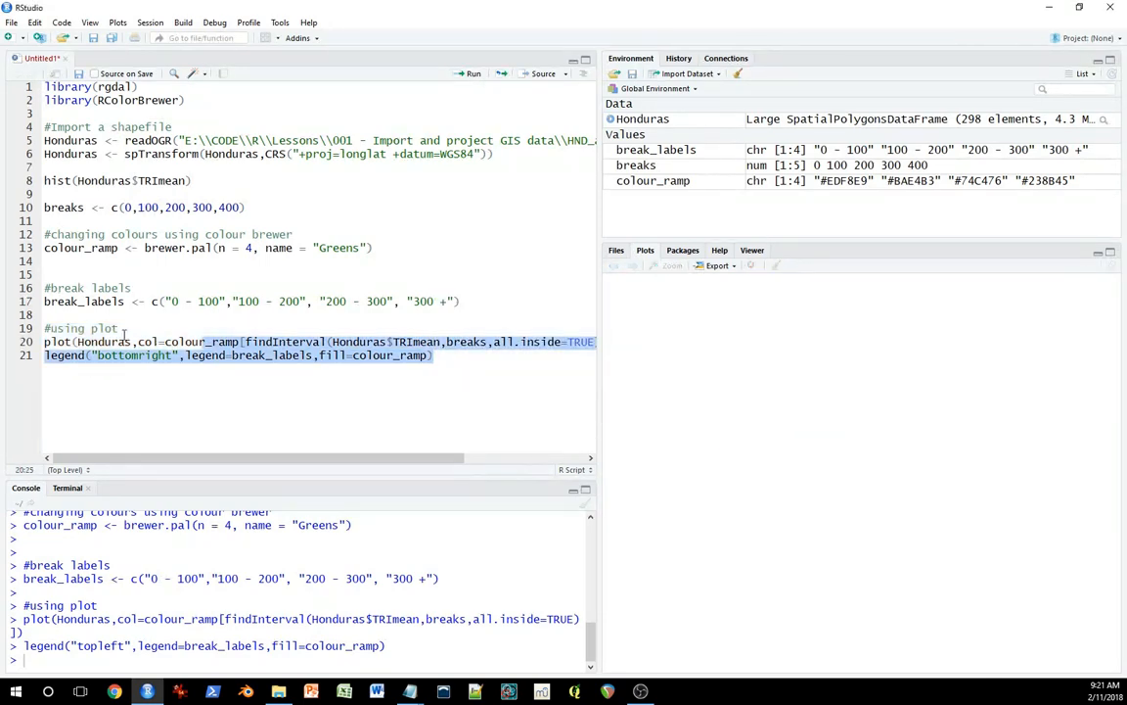
Step: Rerun the plot and legend lines to show the legend bottom right
{"action": "left_click", "coordinate": [471, 74]}
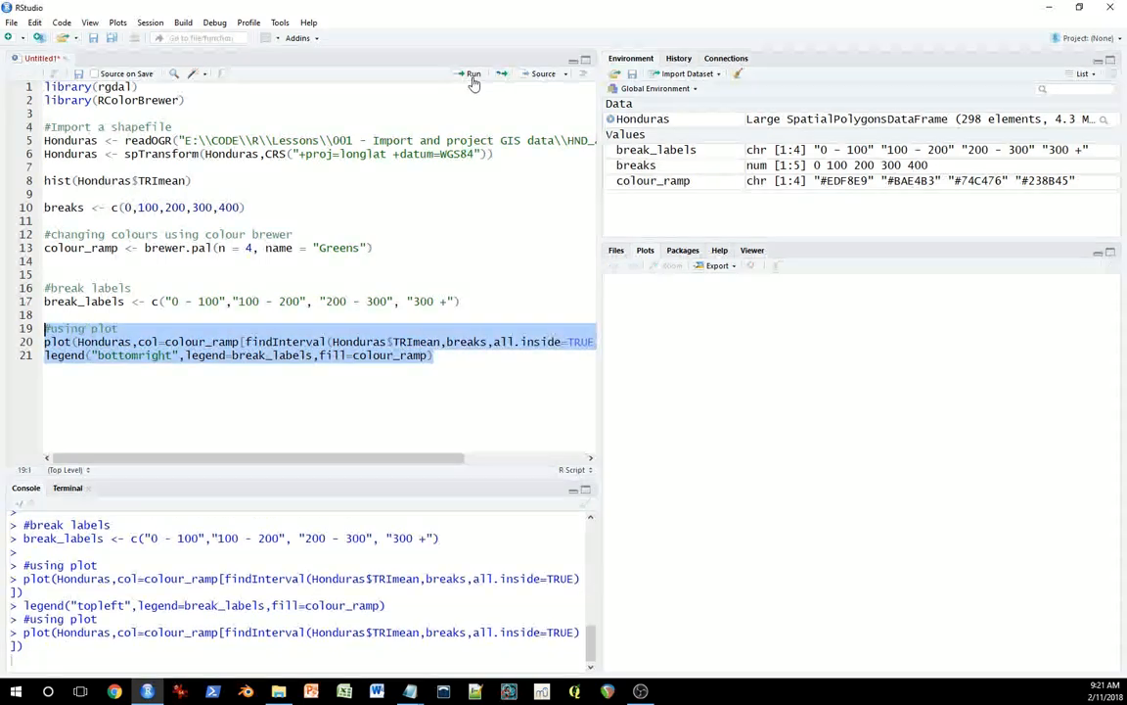
{"action": "left_click", "coordinate": [474, 73]}
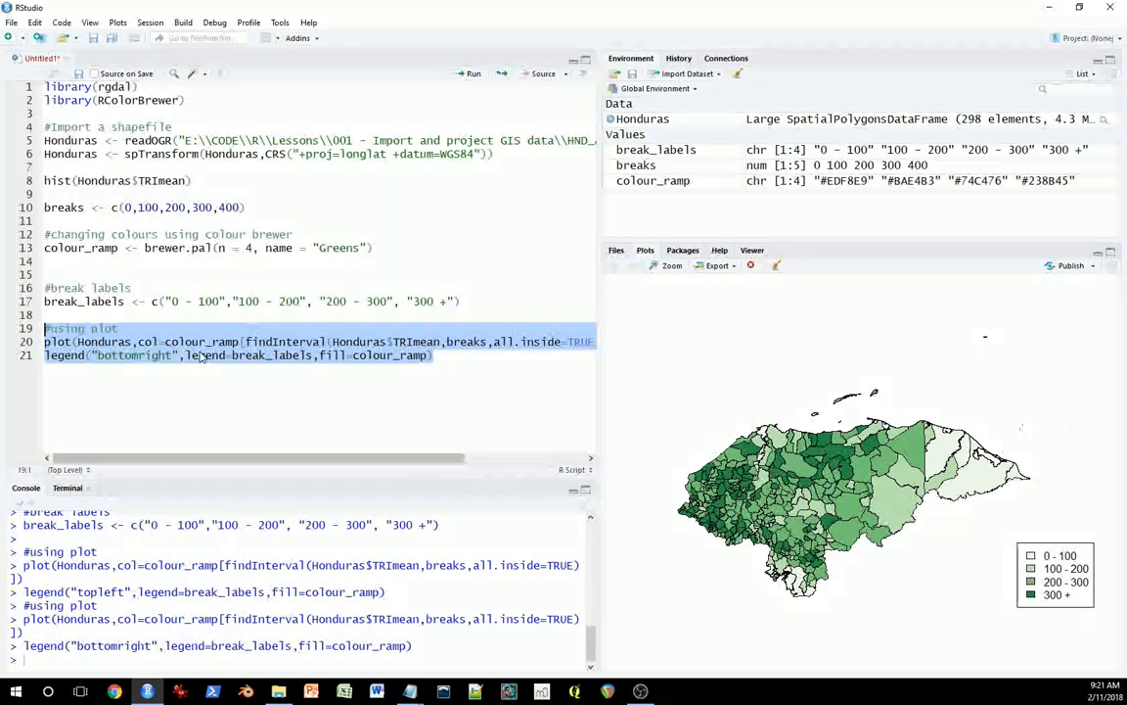
{"action": "double_click", "coordinate": [134, 355]}
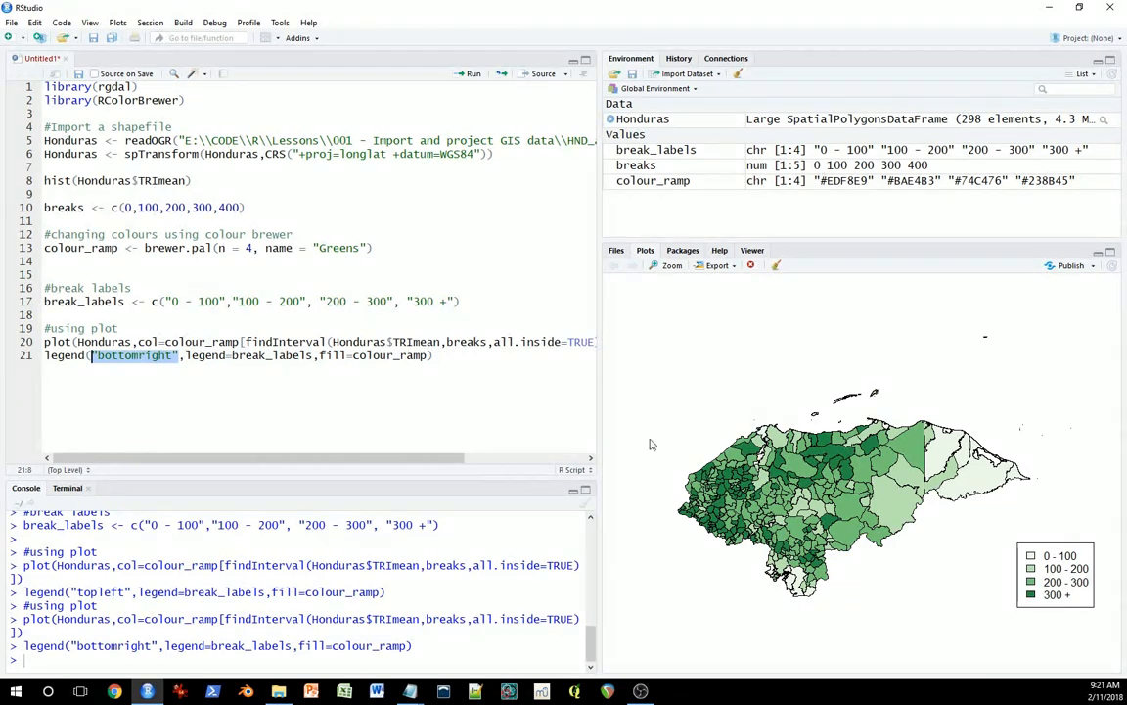
{"action": "mouse_move", "coordinate": [711, 388]}
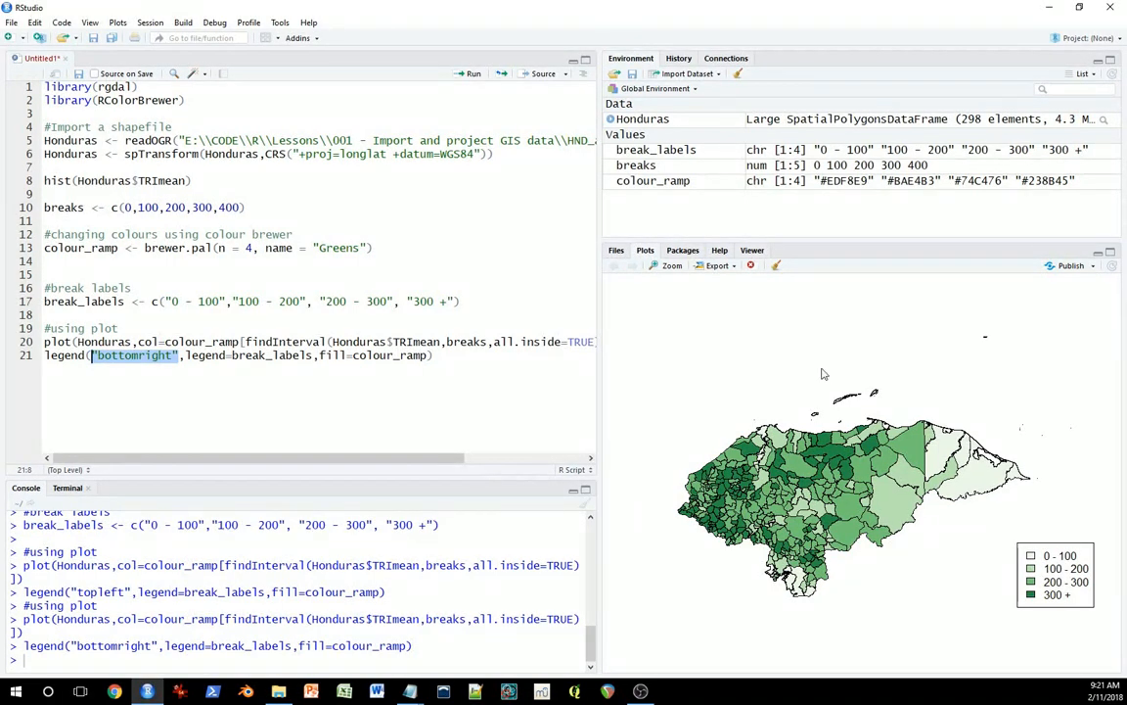
{"action": "mouse_move", "coordinate": [842, 568]}
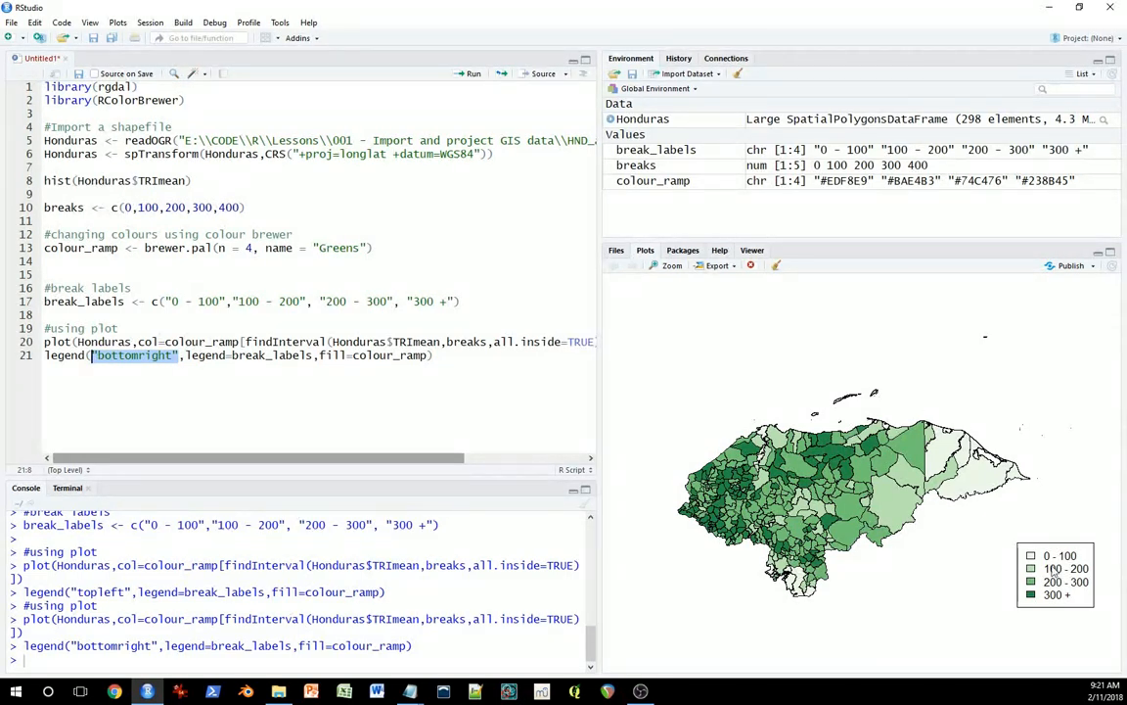
{"action": "mouse_move", "coordinate": [761, 557]}
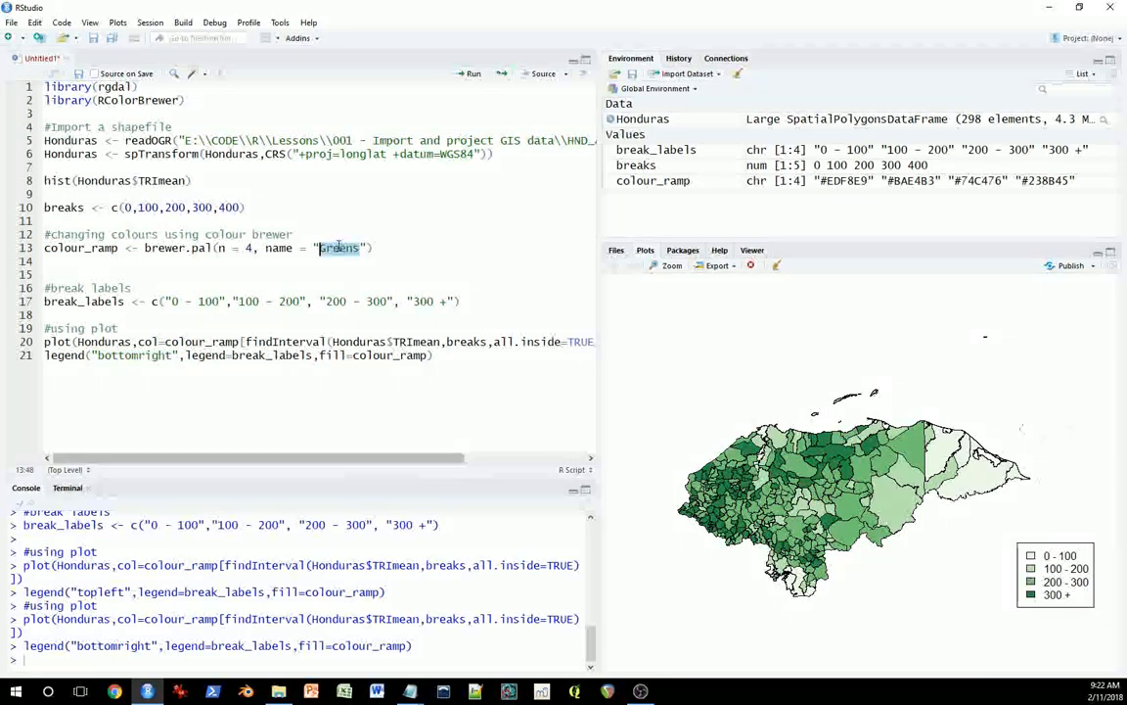
Step: Switch brewer.pal to 'Reds' and rerun lines 12–21 for a red map
{"action": "type", "text": "Red"}
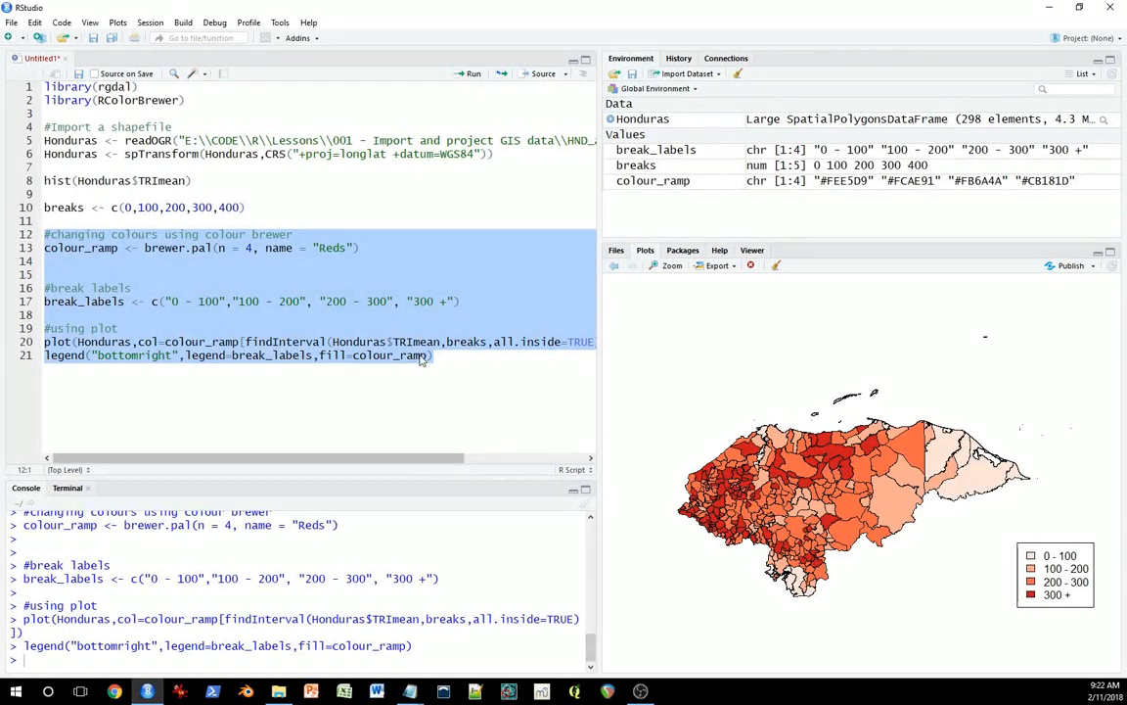
{"action": "left_click", "coordinate": [434, 354]}
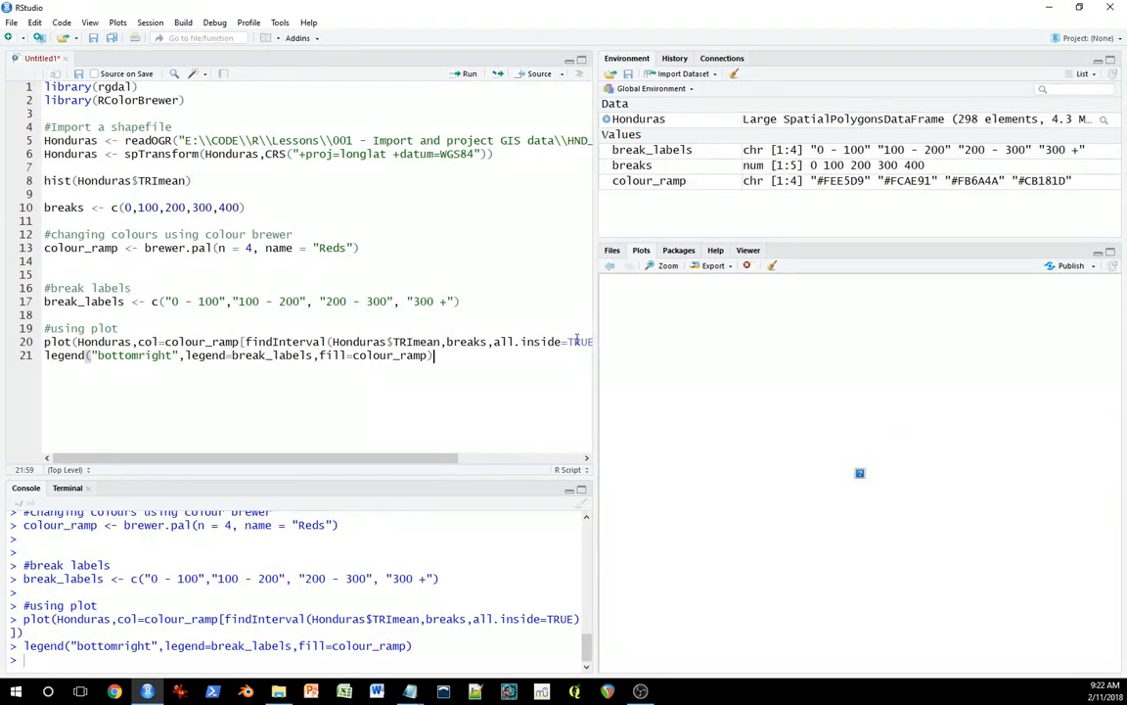
{"action": "left_click", "coordinate": [467, 74]}
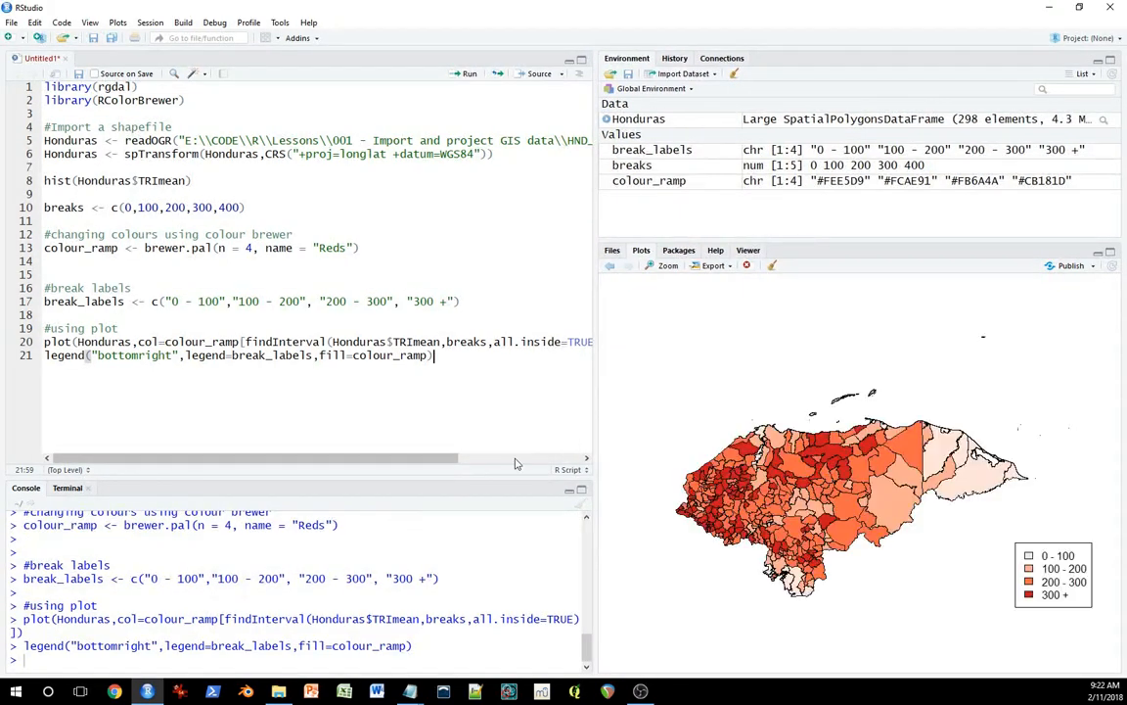